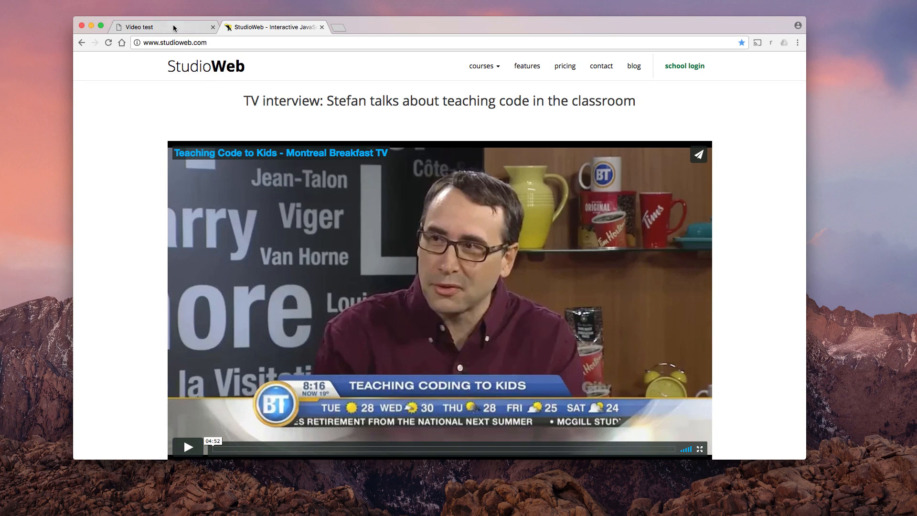
Step: Switch to Chrome's 'Video test' tab to show the embedded Vimeo and YouTube videos
click(141, 27)
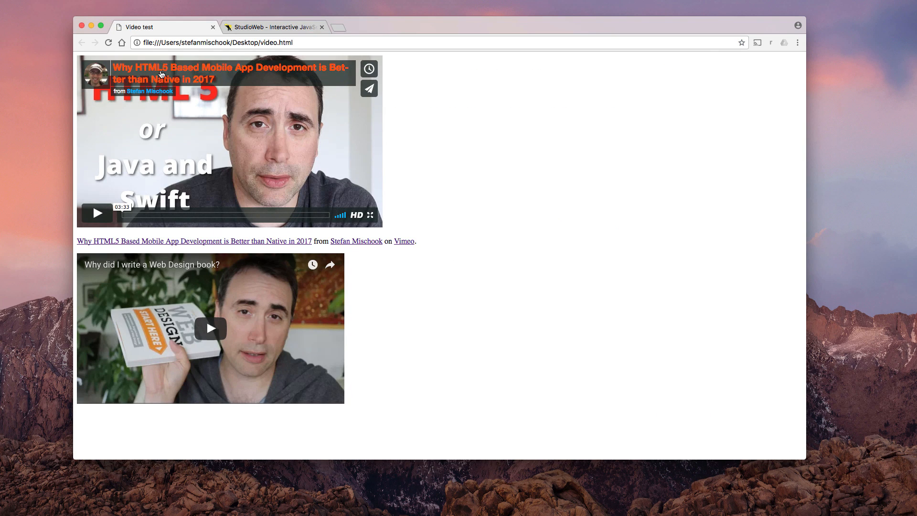
mouse_move(207, 116)
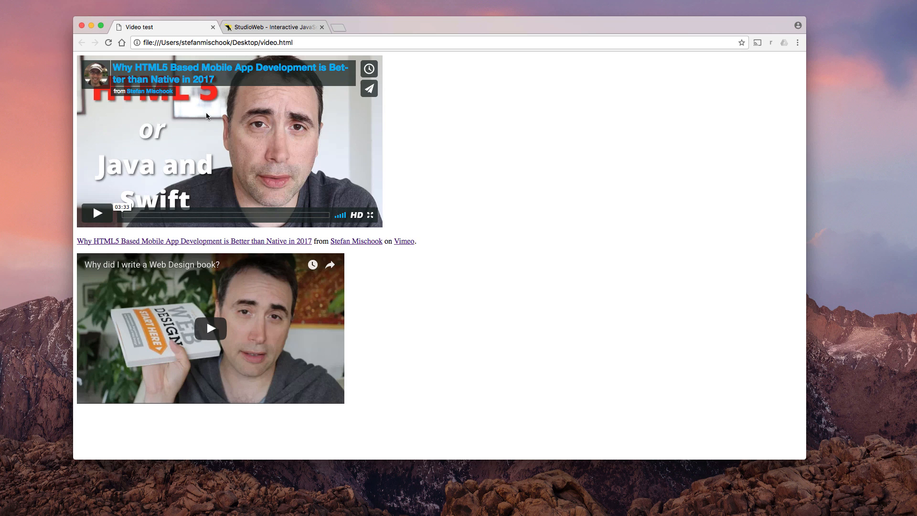
mouse_move(387, 325)
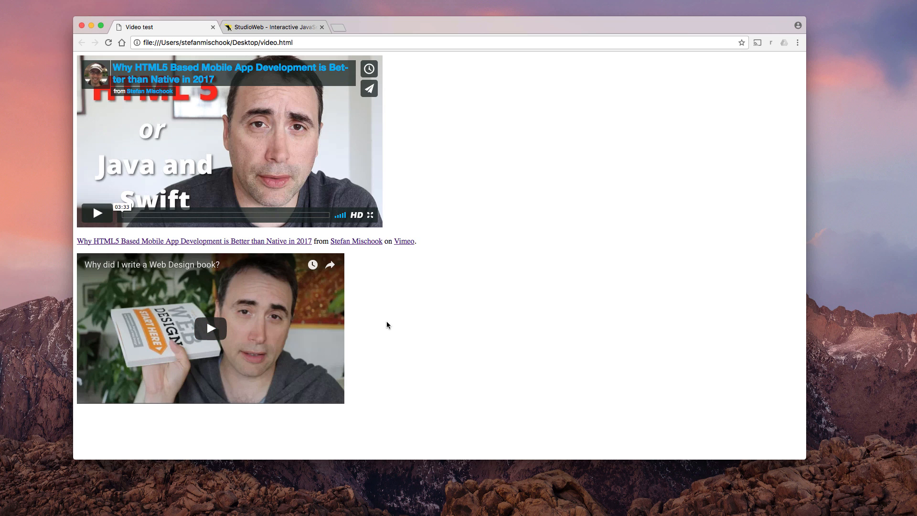
mouse_move(454, 276)
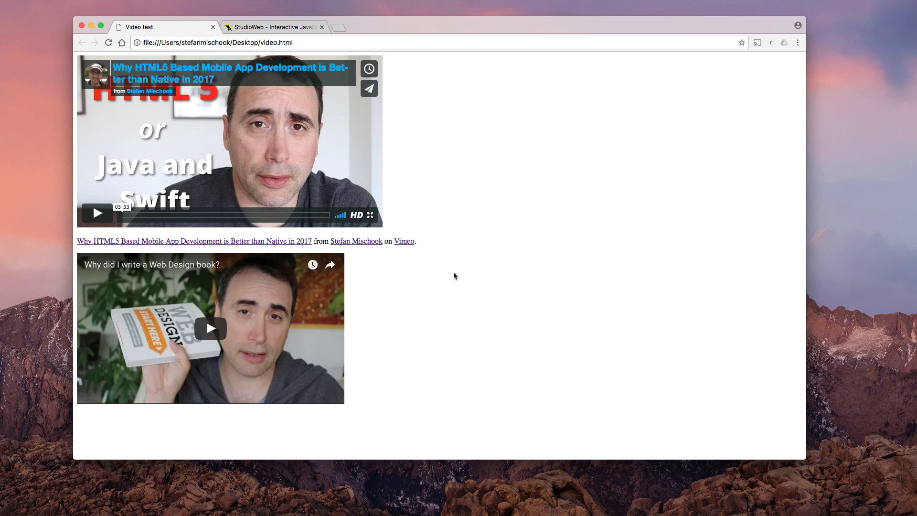
Step: View video.html's page source and highlight the Vimeo iframe's fixed width attribute
right_click(455, 276)
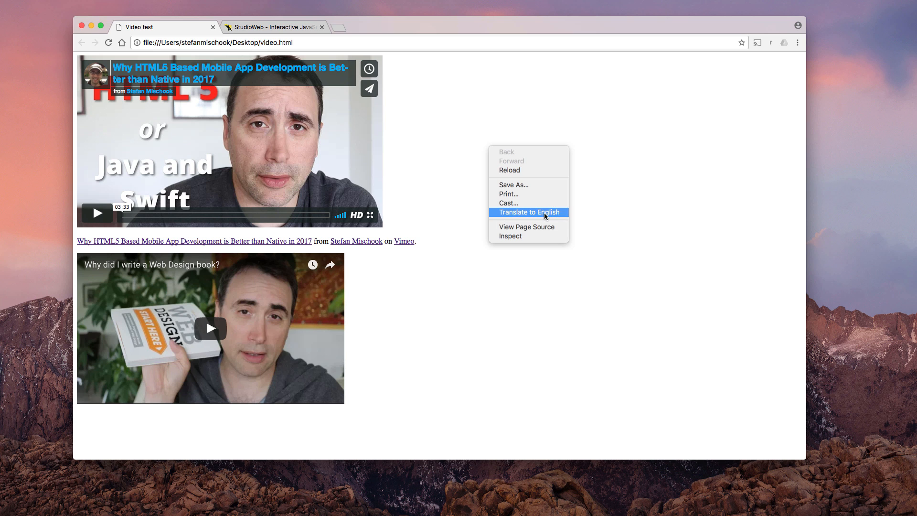
click(526, 227)
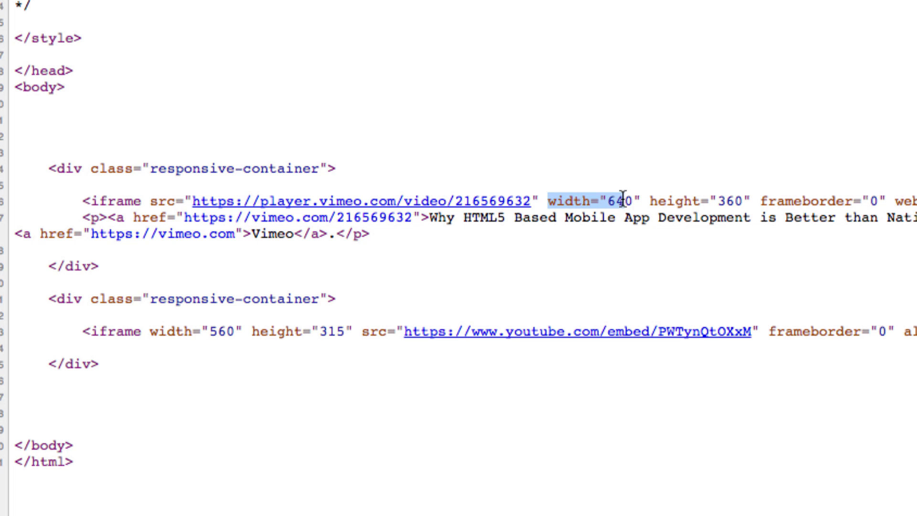
double_click(678, 200)
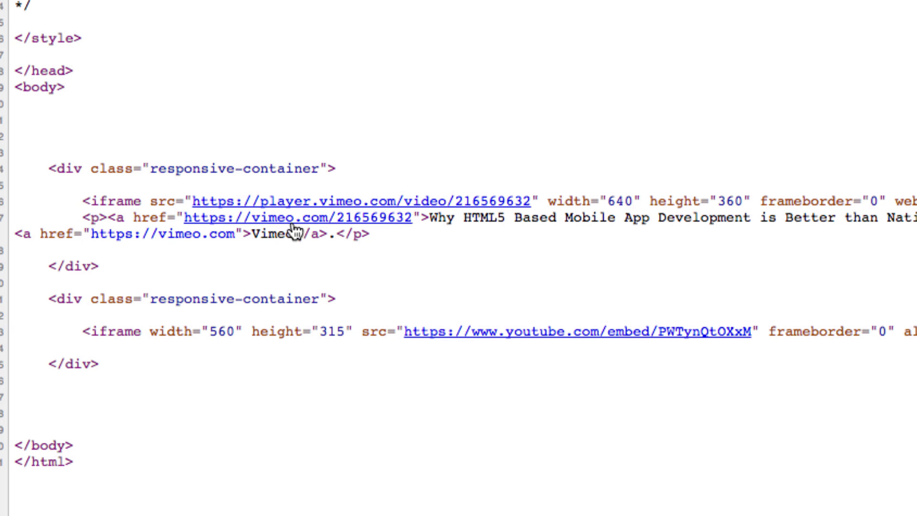
mouse_move(66, 326)
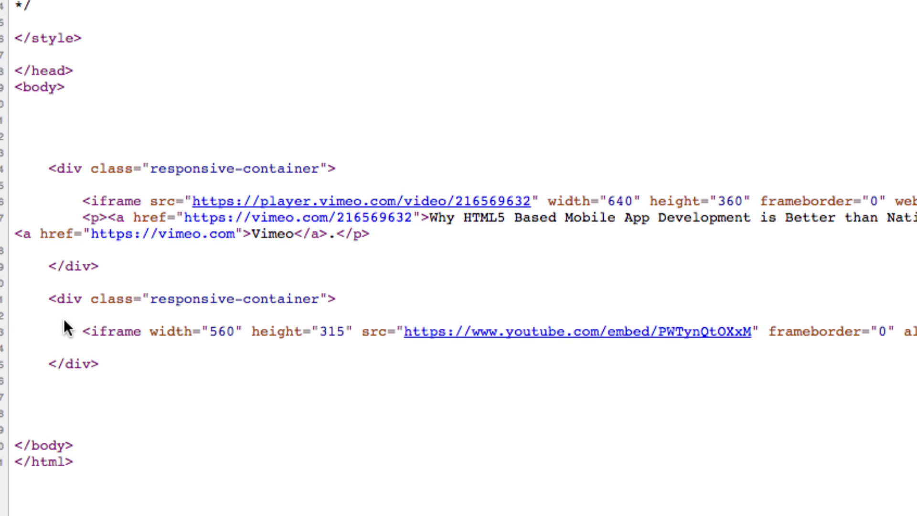
mouse_move(906, 284)
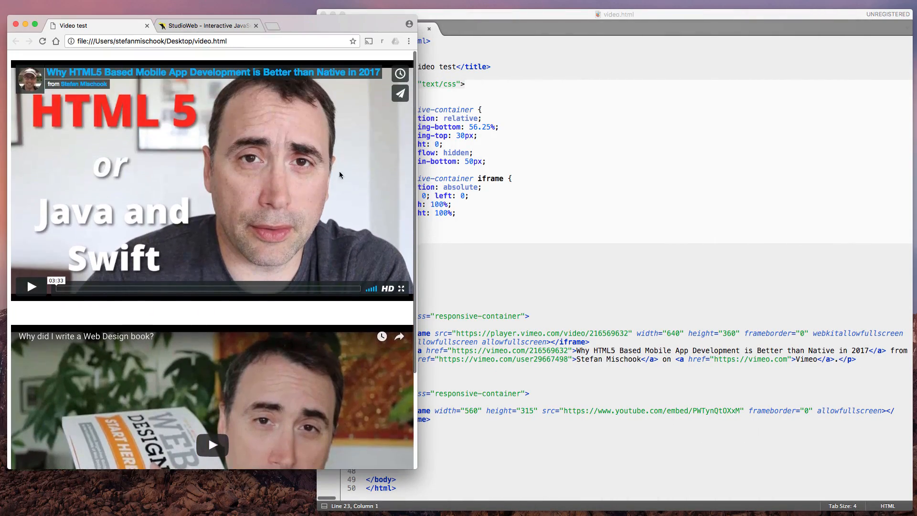
Step: Scroll the narrowed Chrome page to check both videos rescale to the window width
scroll(down, 3)
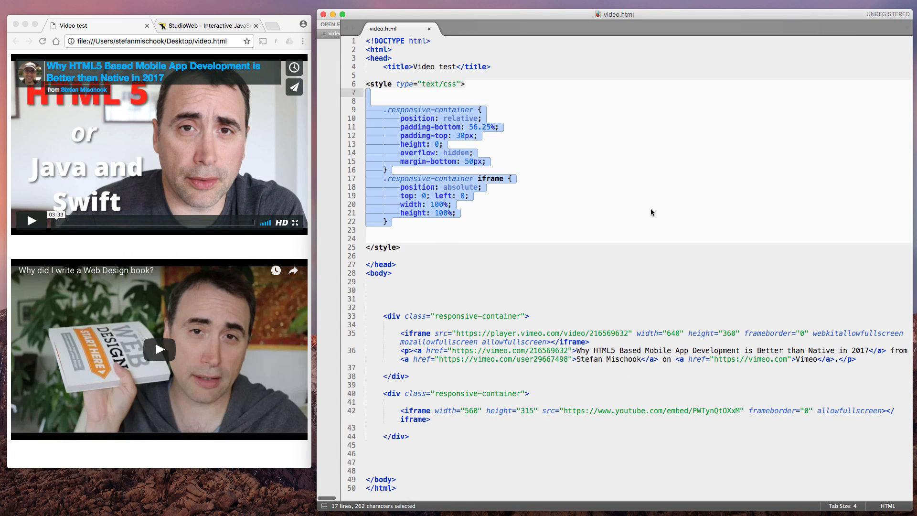
click(456, 213)
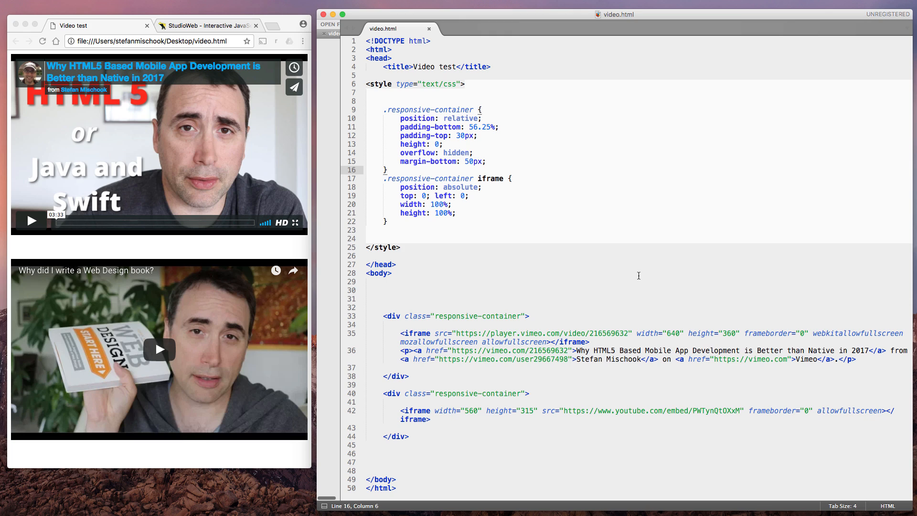
mouse_move(605, 276)
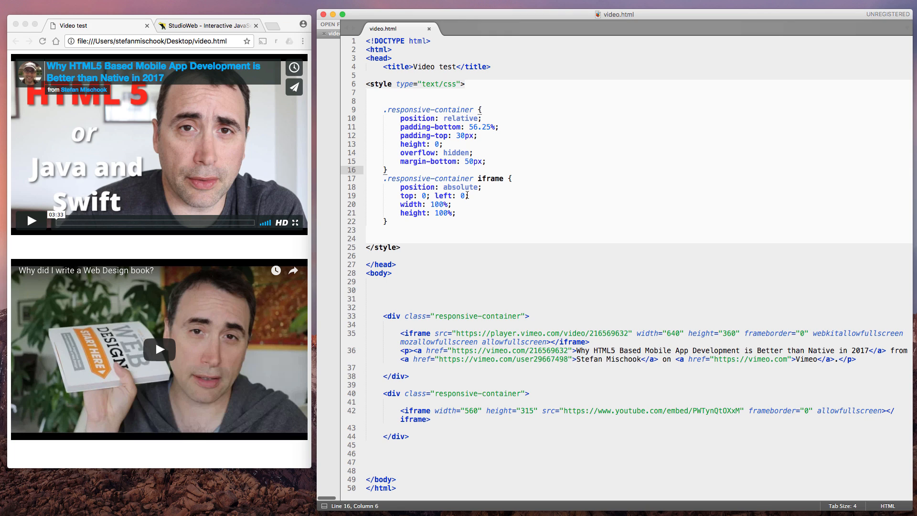
double_click(459, 118)
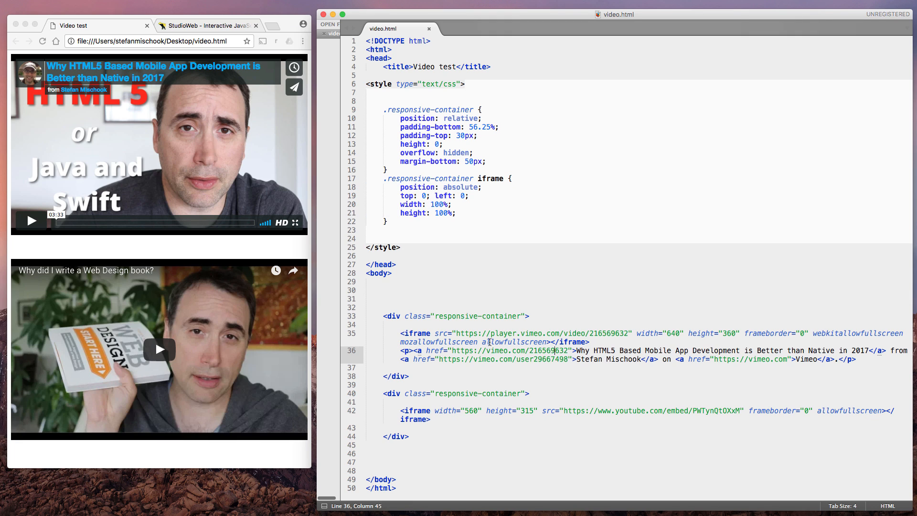
double_click(490, 178)
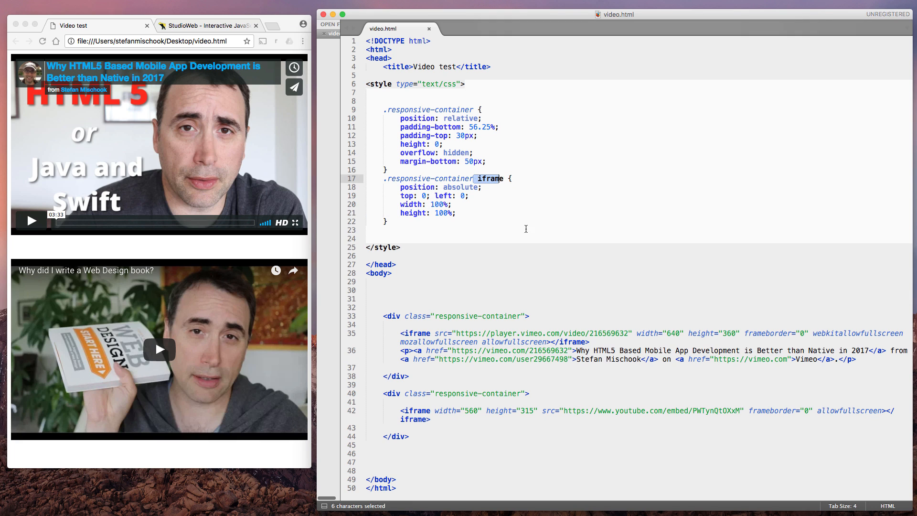
click(365, 239)
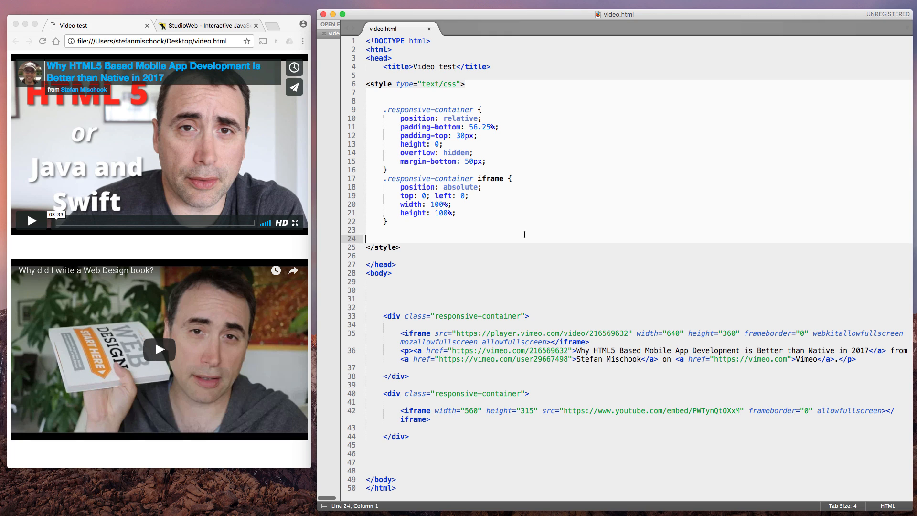
mouse_move(404, 197)
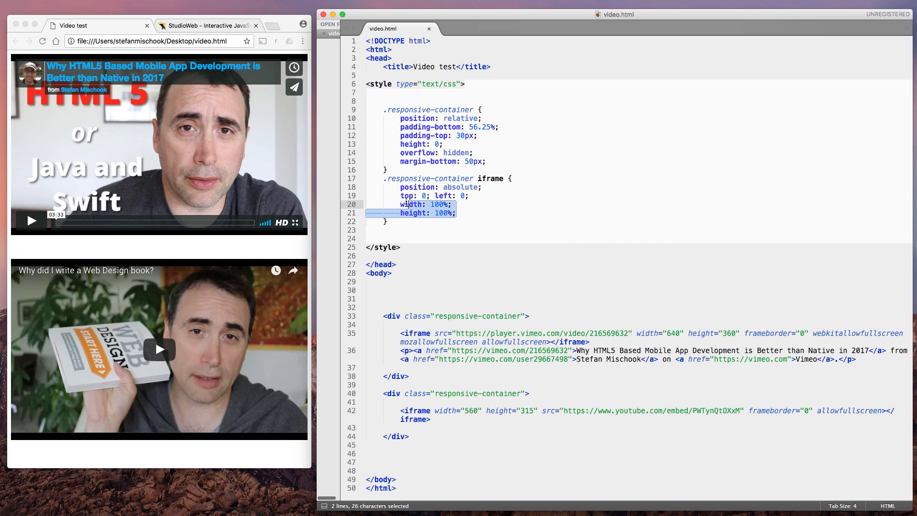
click(399, 247)
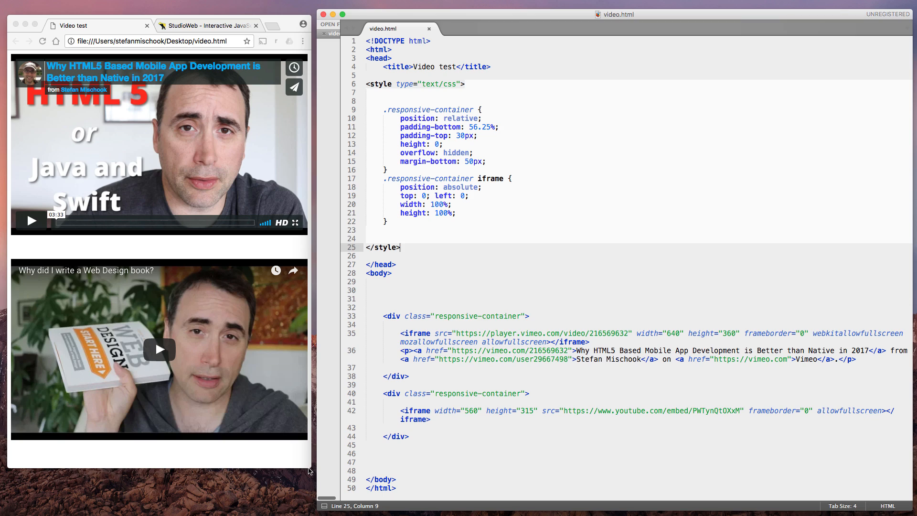